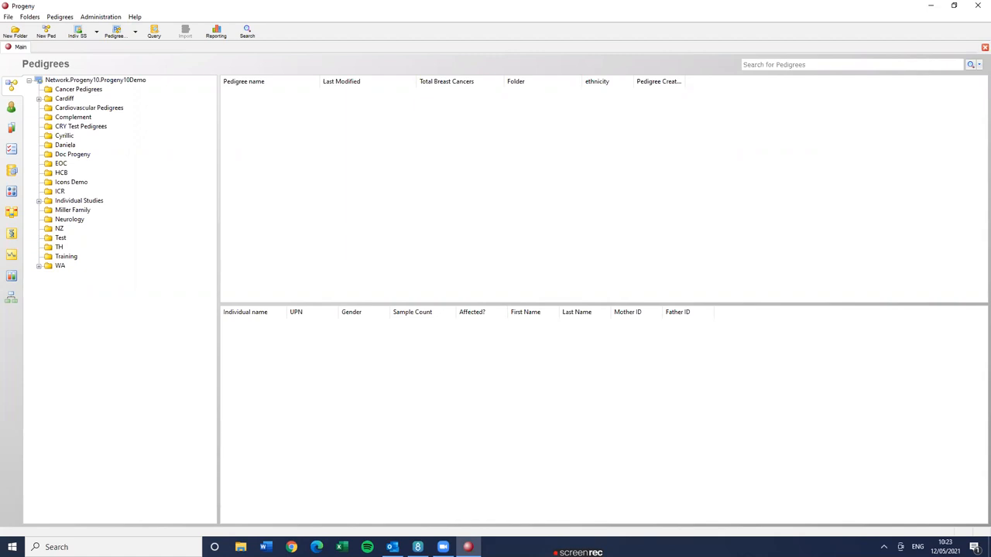
{"action": "mouse_move", "coordinate": [115, 233]}
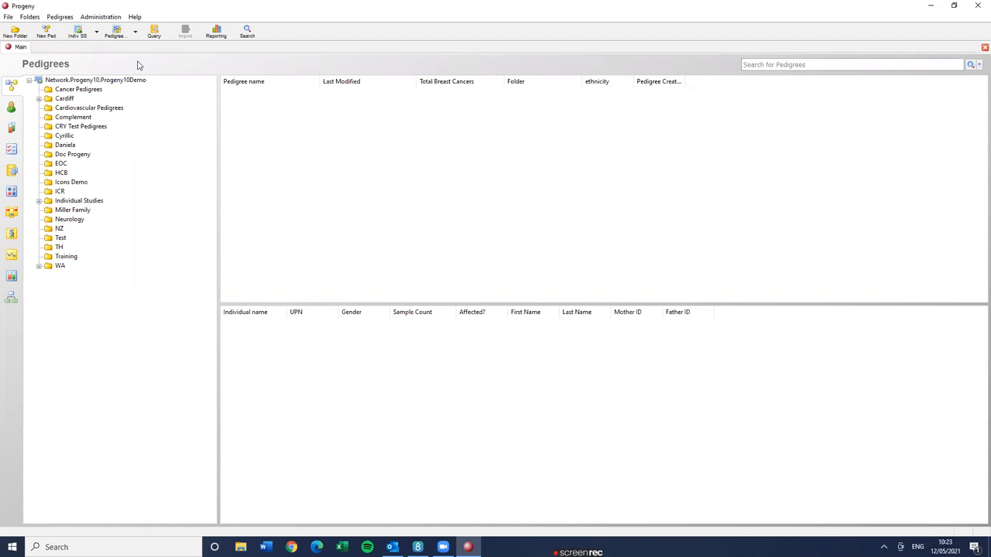
- Show the list of pedigrees in the Cancer Pedigrees folder
{"action": "left_click", "coordinate": [78, 94]}
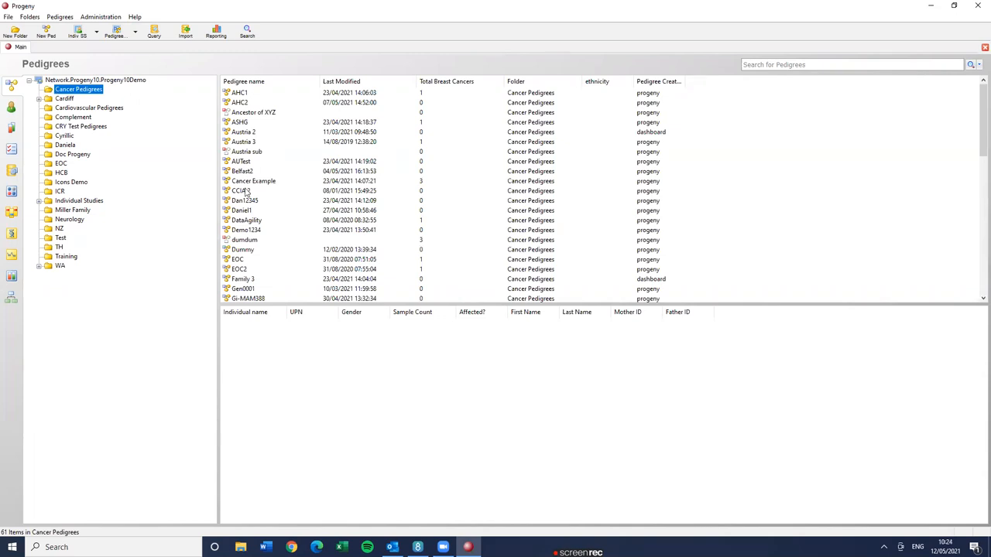
{"action": "mouse_move", "coordinate": [251, 186]}
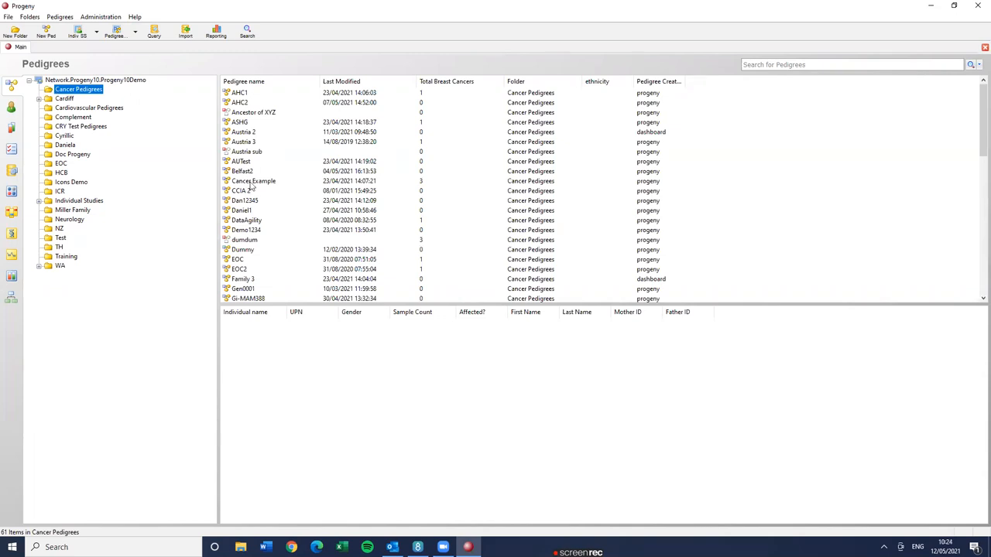
- Save Cancer Example as text, including the datasheet, icon and palette formats in the export
{"action": "right_click", "coordinate": [254, 181]}
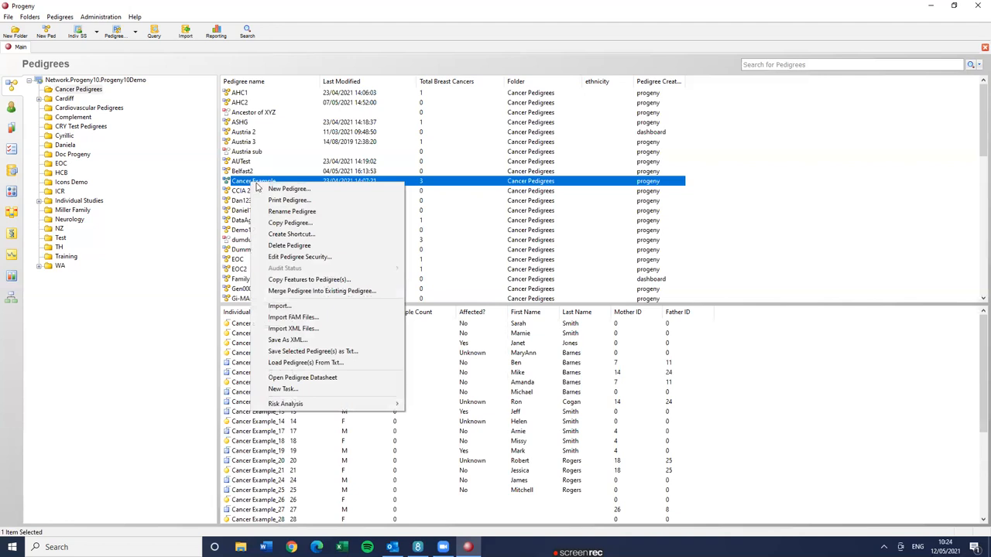
{"action": "mouse_move", "coordinate": [313, 350]}
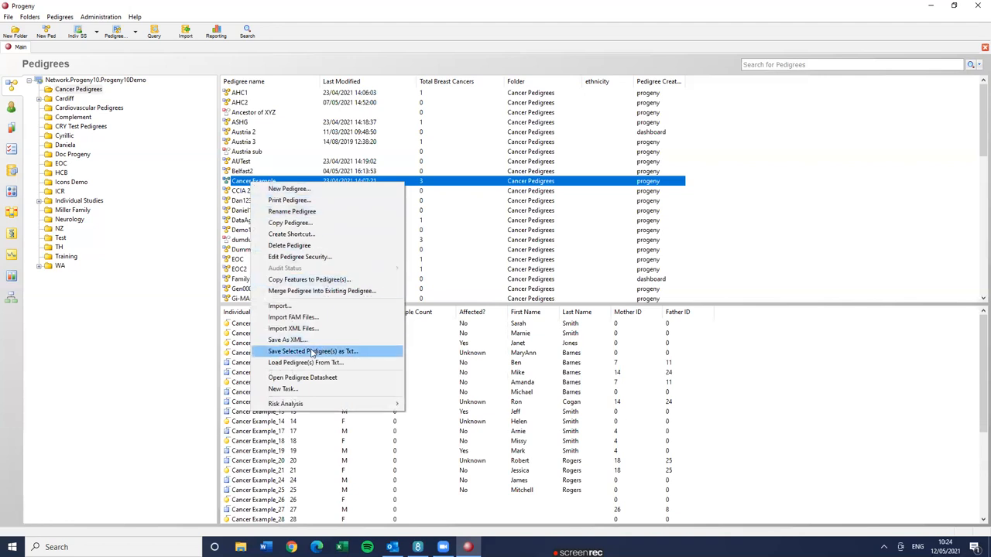
{"action": "left_click", "coordinate": [309, 352]}
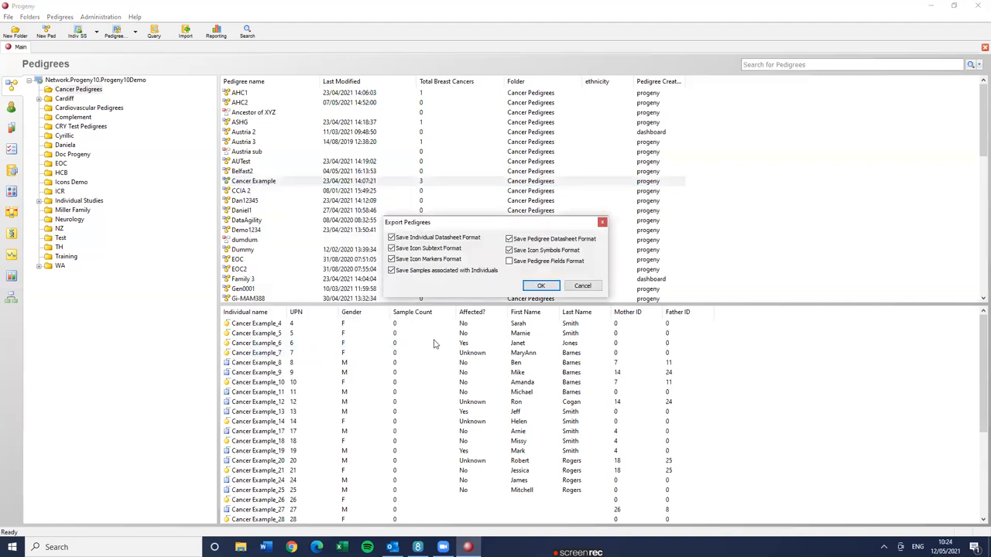
{"action": "mouse_move", "coordinate": [466, 245]}
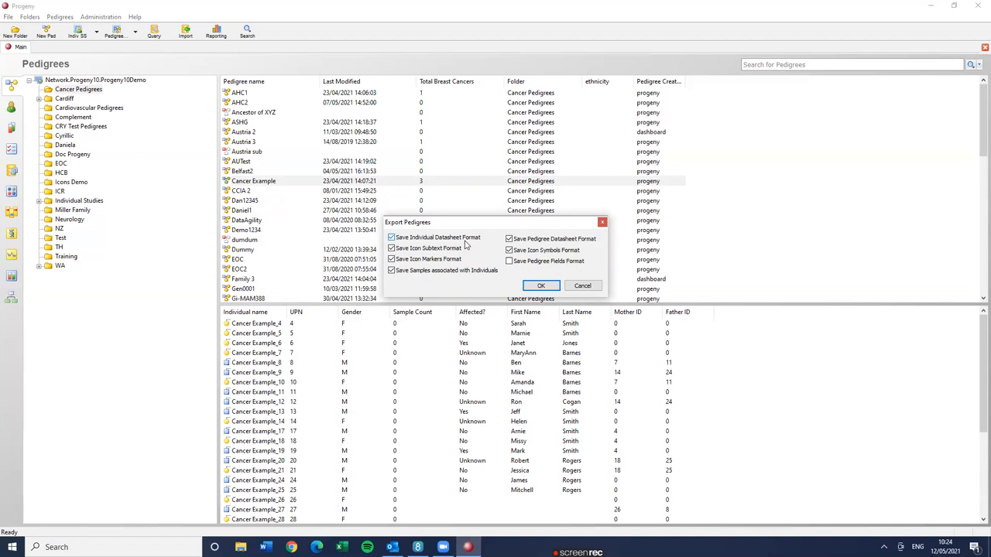
{"action": "left_click", "coordinate": [507, 261]}
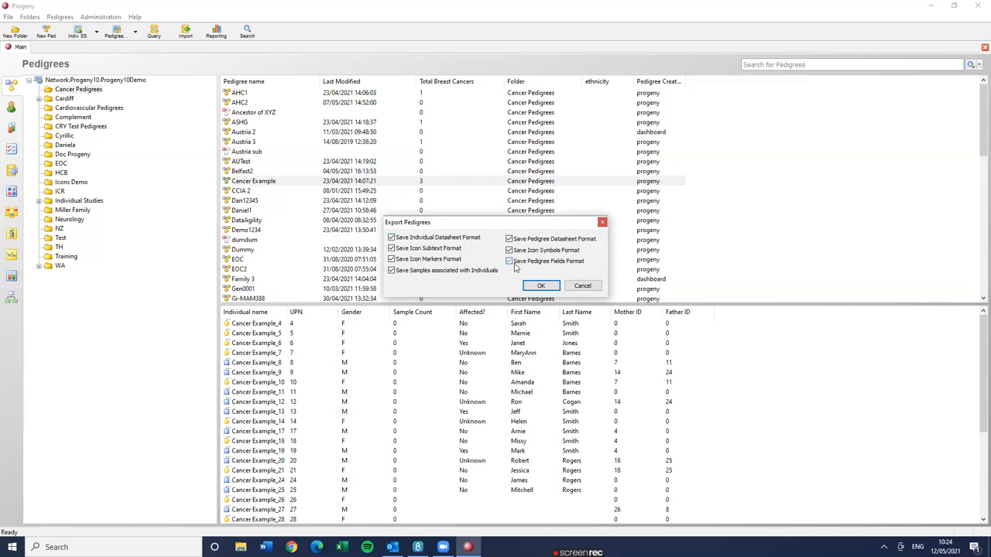
{"action": "left_click", "coordinate": [542, 285]}
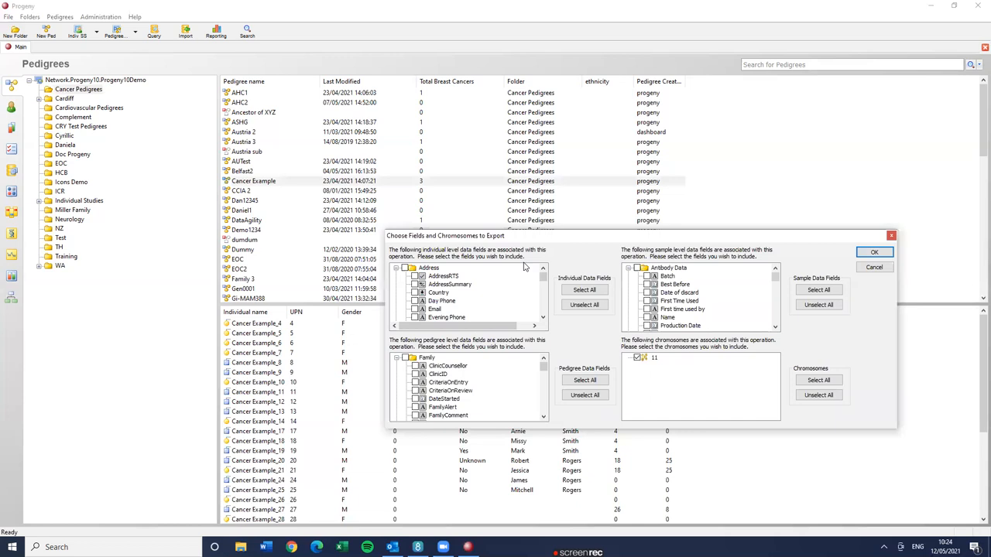
- Select all individual and pedigree data fields and confirm the export field choice
{"action": "left_click", "coordinate": [585, 289]}
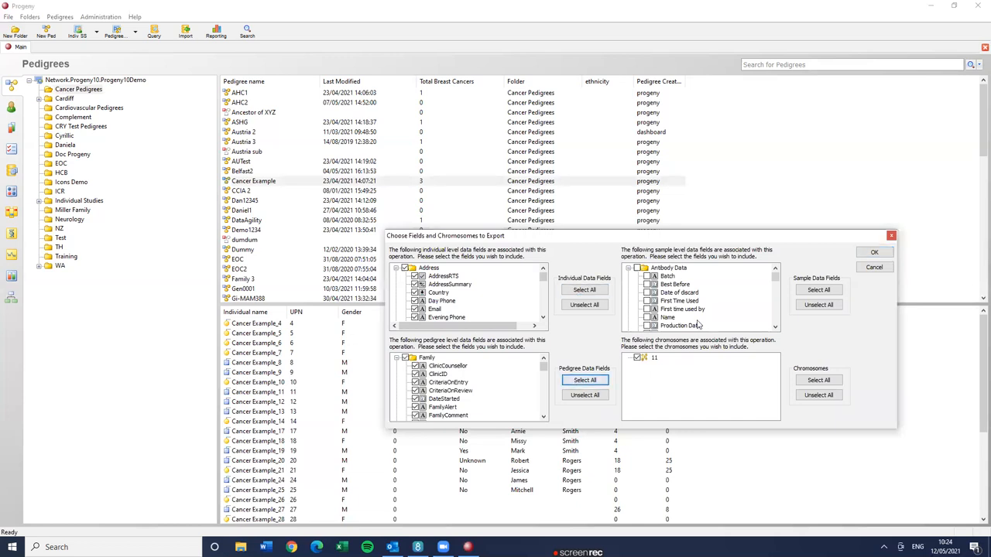
{"action": "left_click", "coordinate": [817, 289]}
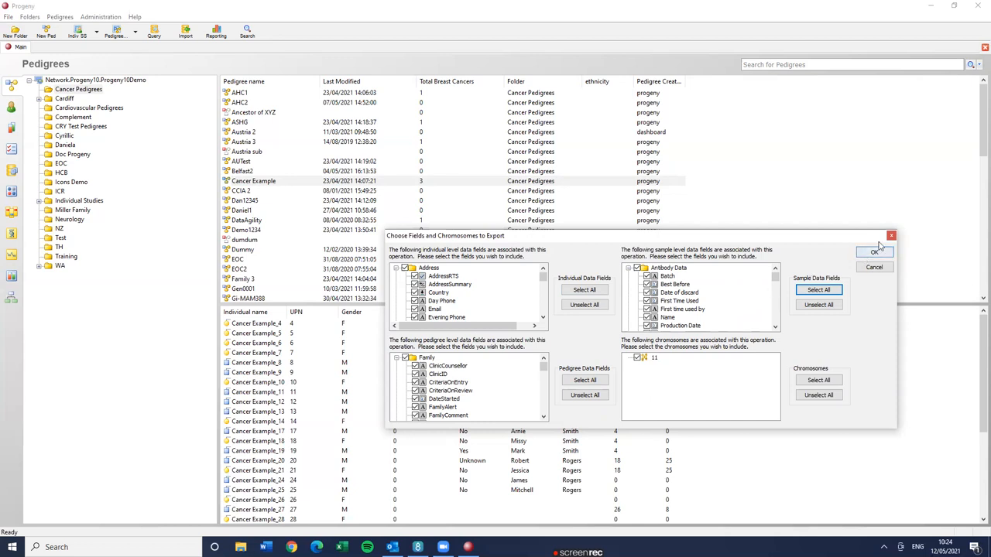
{"action": "left_click", "coordinate": [873, 252]}
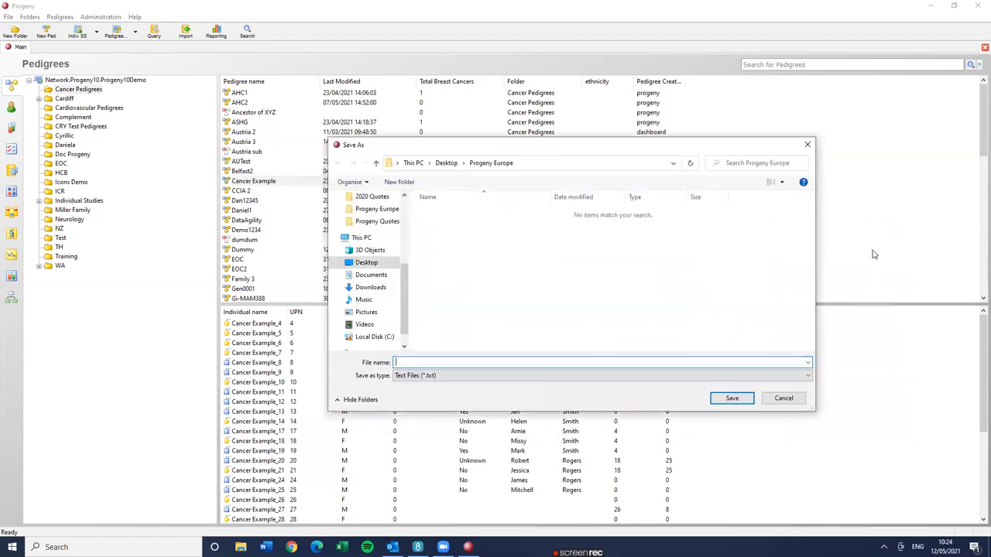
{"action": "mouse_move", "coordinate": [508, 347]}
{"action": "type", "text": "T"}
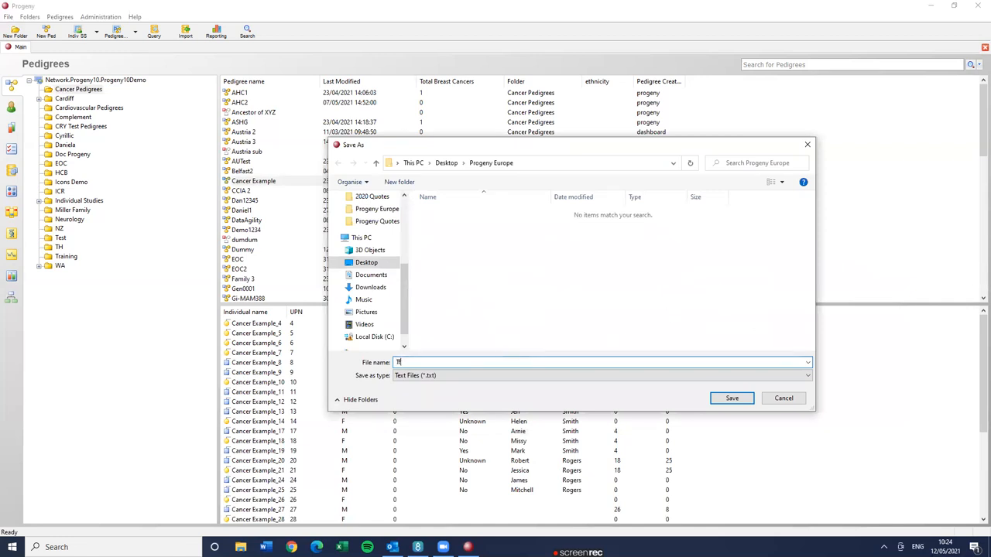
- Save the export as Transfer in the Progeny Europe folder, dismiss the report and close Progeny
{"action": "type", "text": "ransfer"}
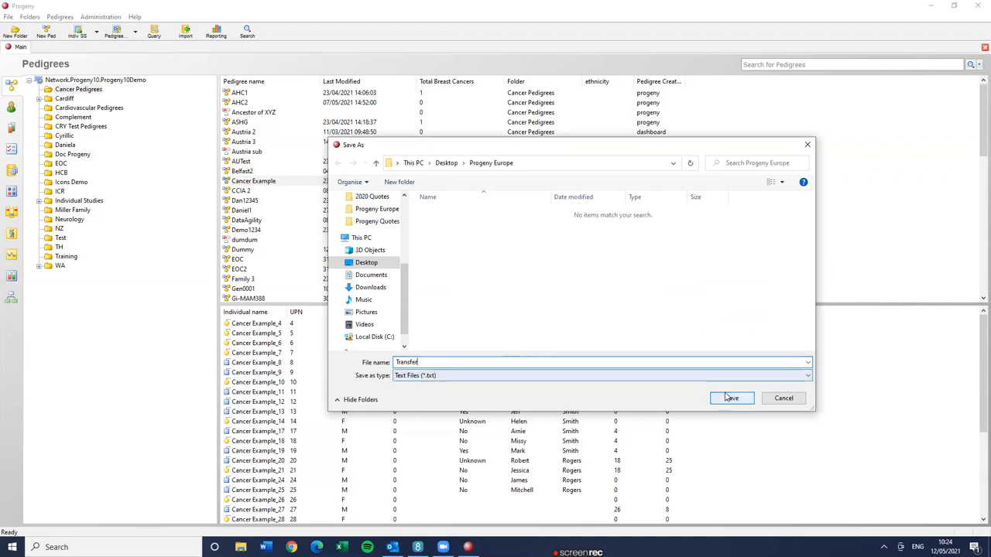
{"action": "left_click", "coordinate": [731, 398]}
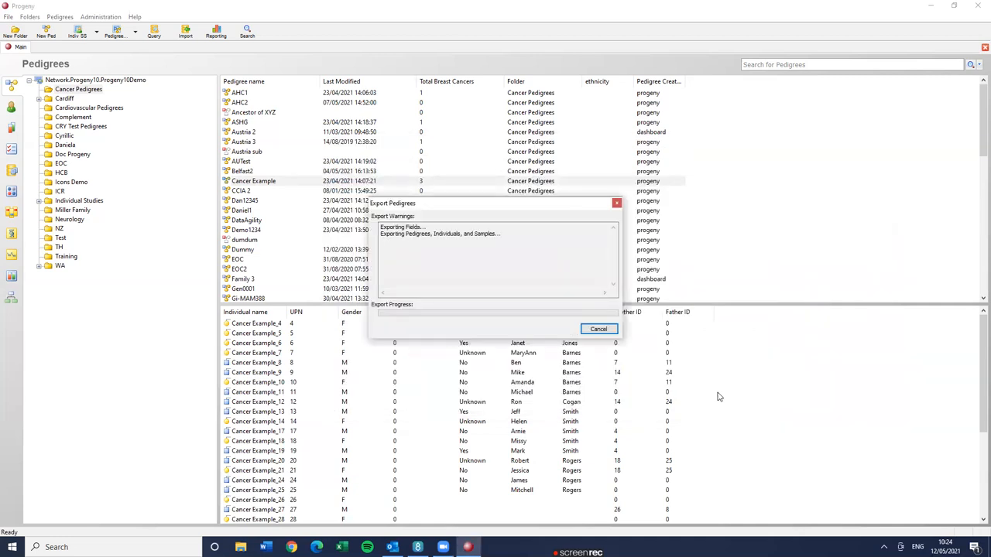
{"action": "left_click", "coordinate": [598, 328]}
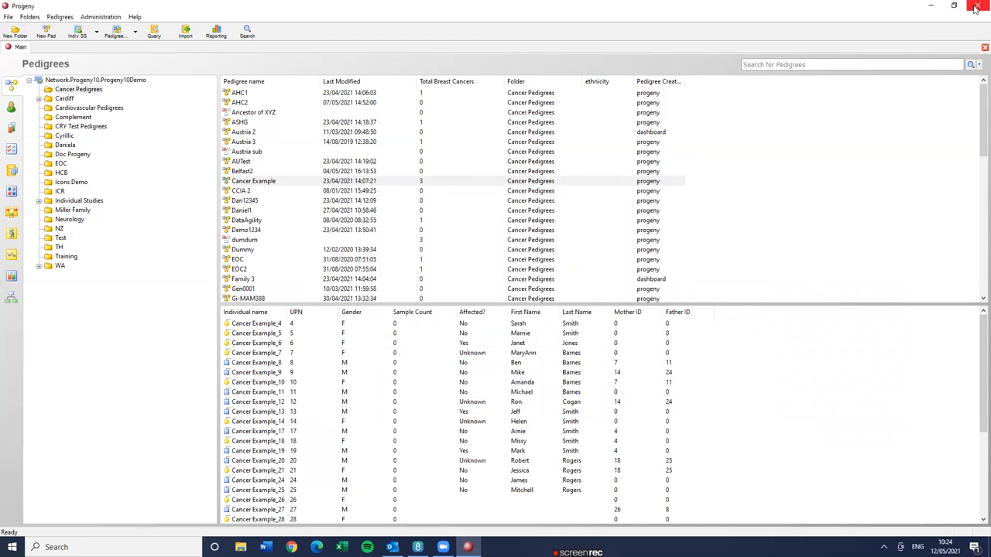
{"action": "left_click", "coordinate": [976, 6]}
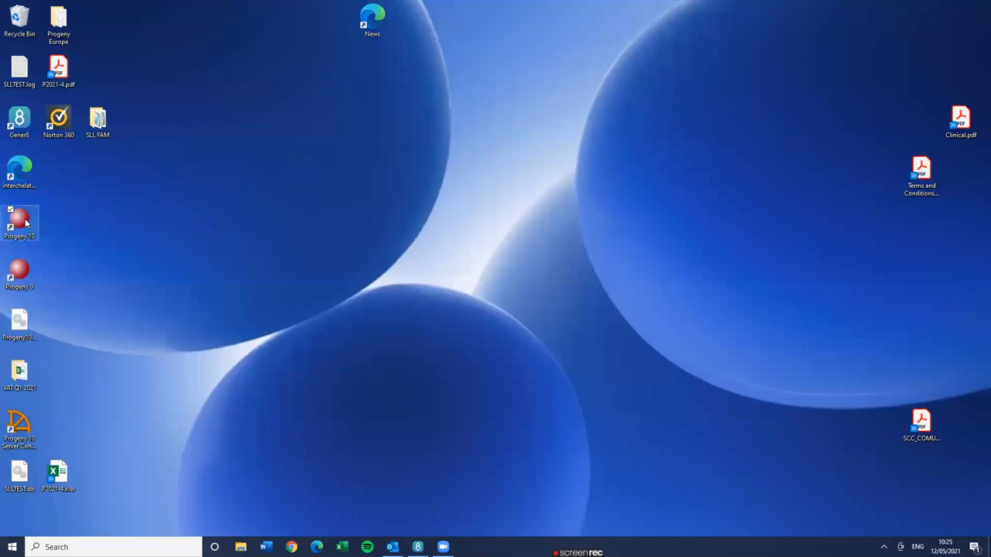
- Relaunch Progeny and log in with a Local Database connection
{"action": "double_click", "coordinate": [18, 219]}
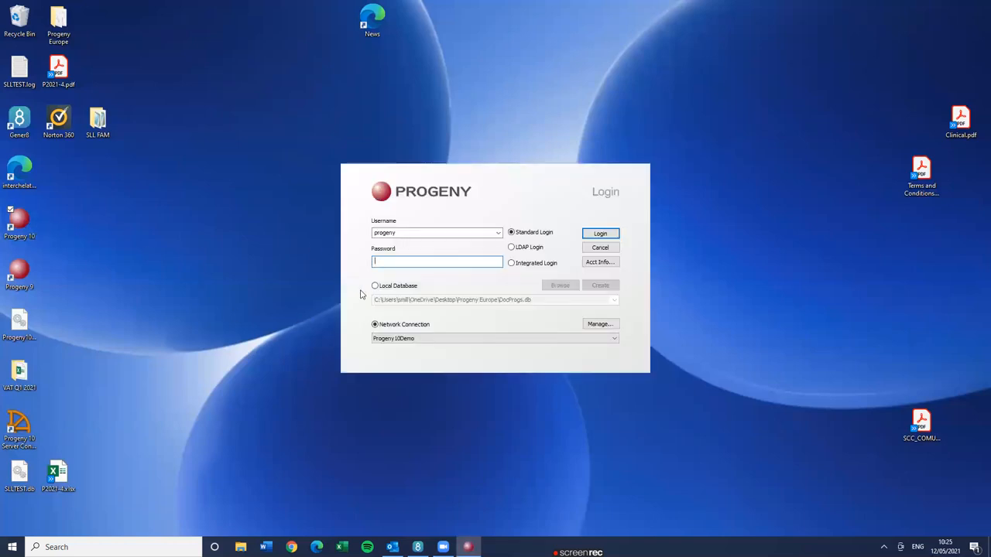
{"action": "left_click", "coordinate": [374, 285]}
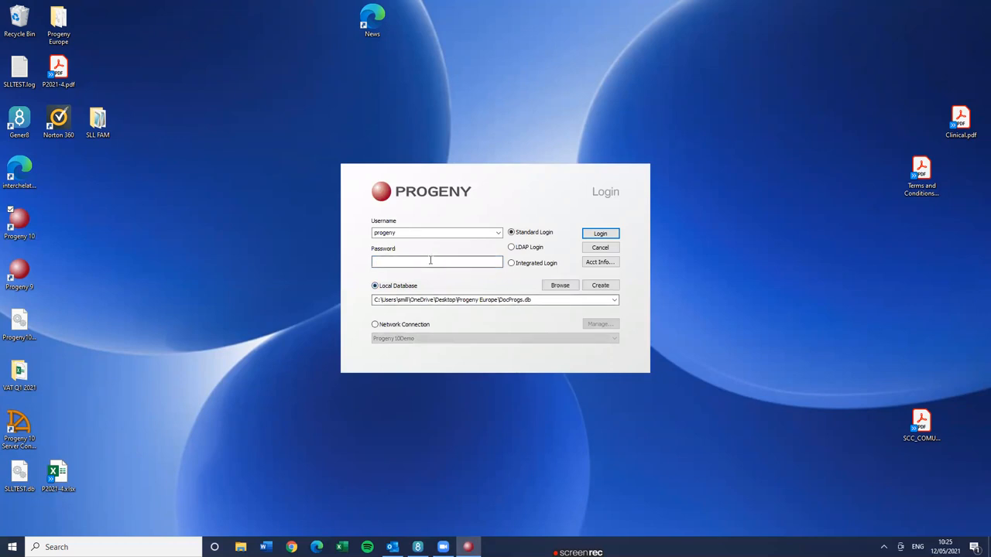
{"action": "left_click", "coordinate": [601, 248]}
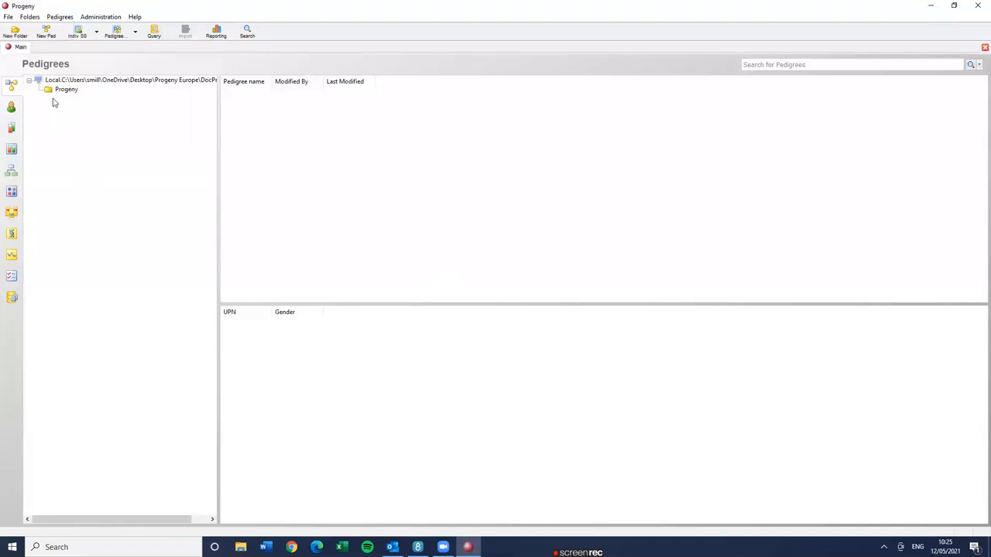
{"action": "left_click", "coordinate": [65, 90]}
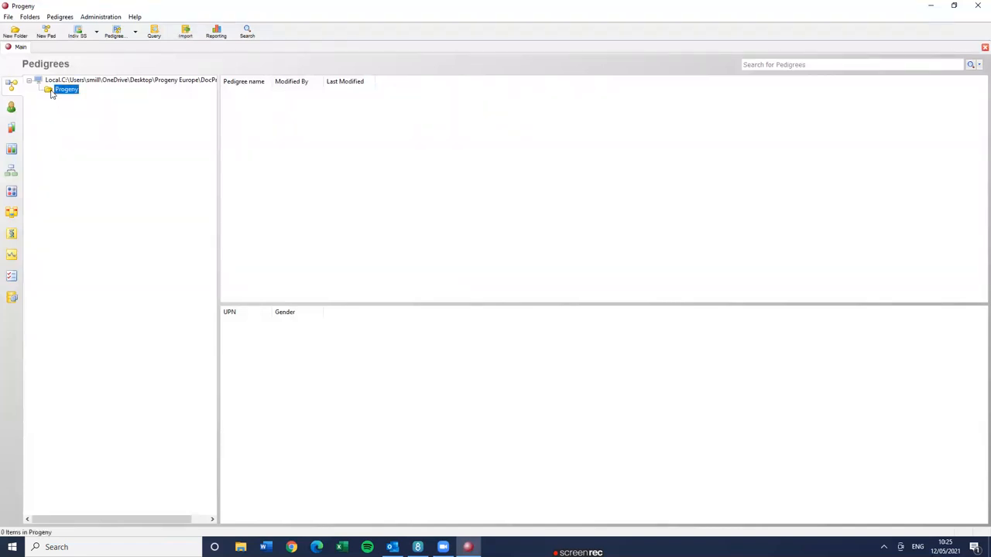
{"action": "left_click", "coordinate": [13, 298]}
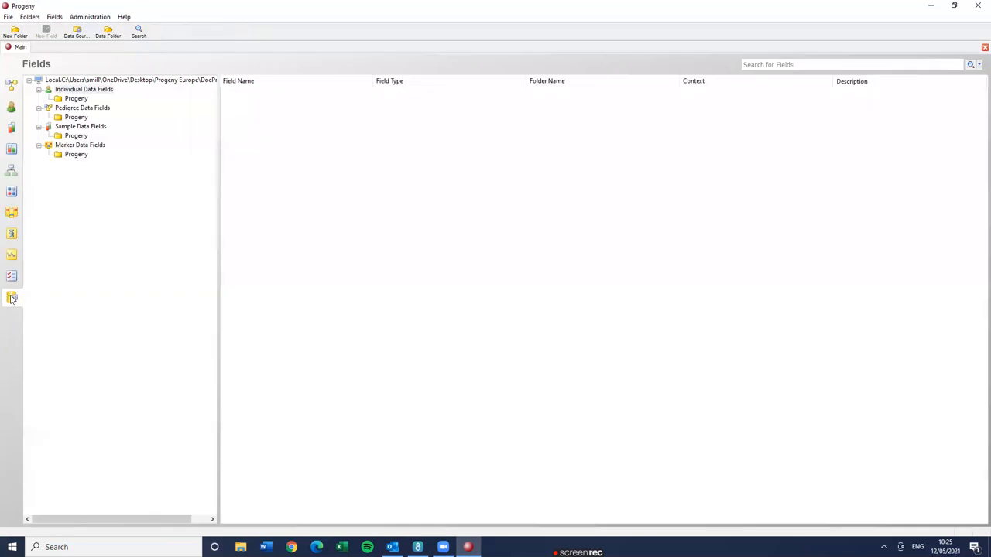
{"action": "left_click", "coordinate": [76, 99]}
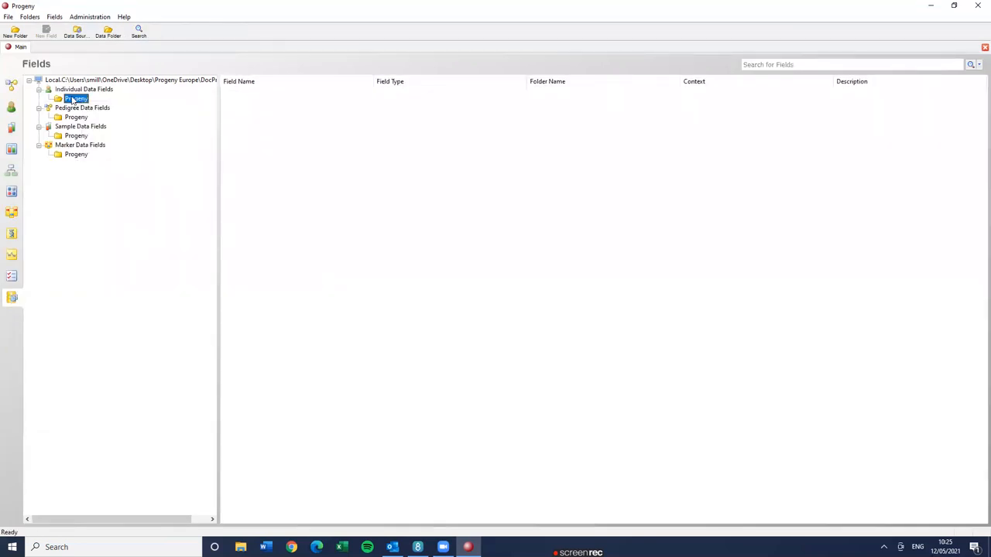
{"action": "left_click", "coordinate": [9, 106]}
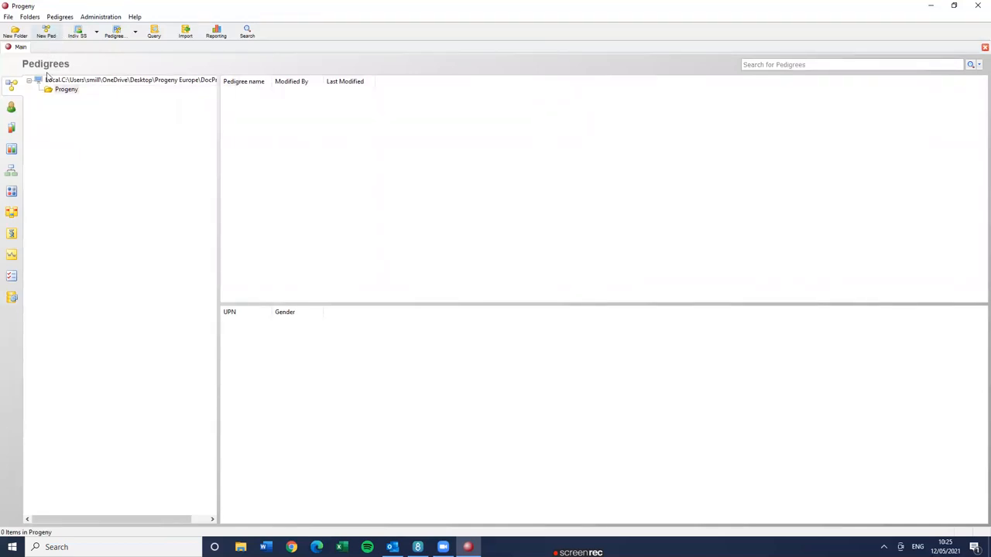
{"action": "left_click", "coordinate": [60, 17]}
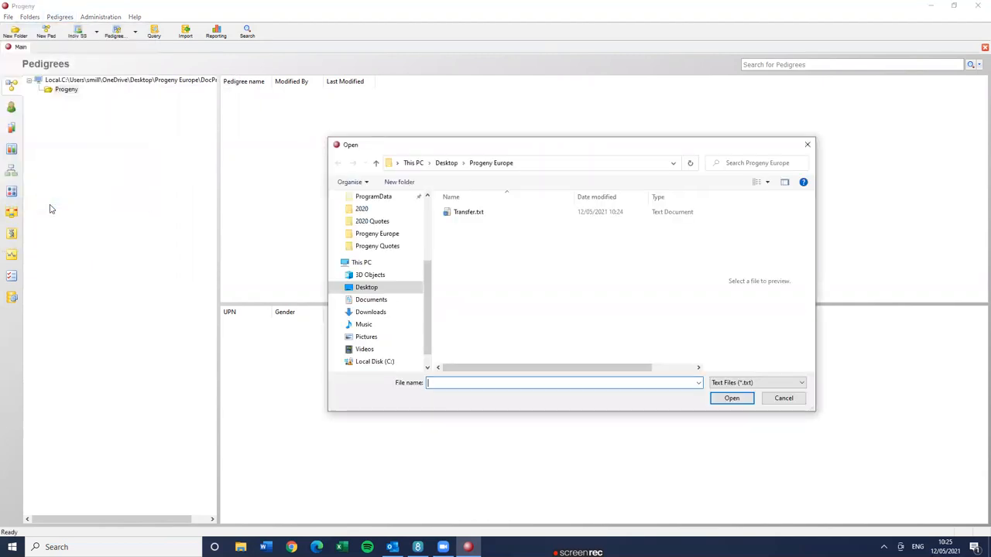
- Select Transfer.txt in the Progeny Europe folder as the import file
{"action": "left_click", "coordinate": [469, 210]}
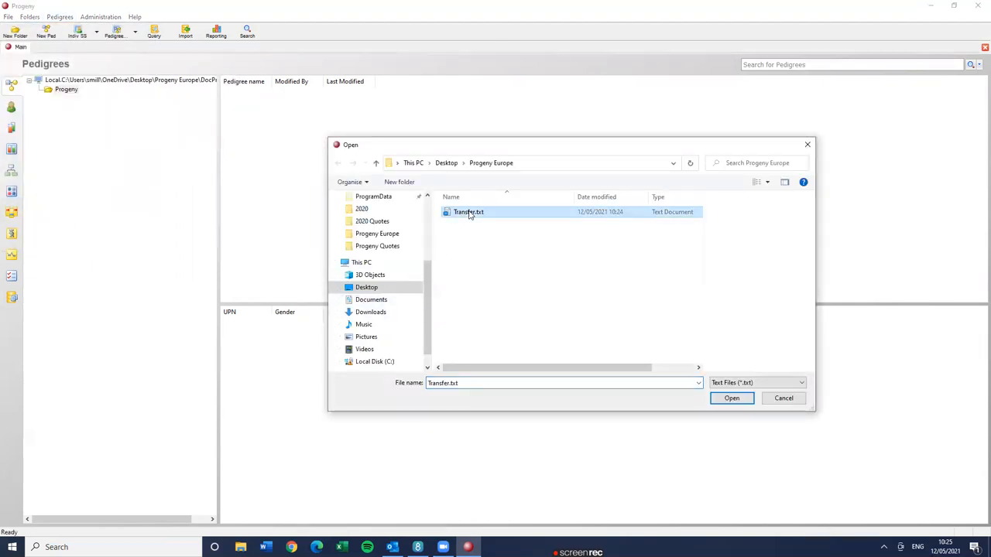
{"action": "left_click", "coordinate": [731, 398]}
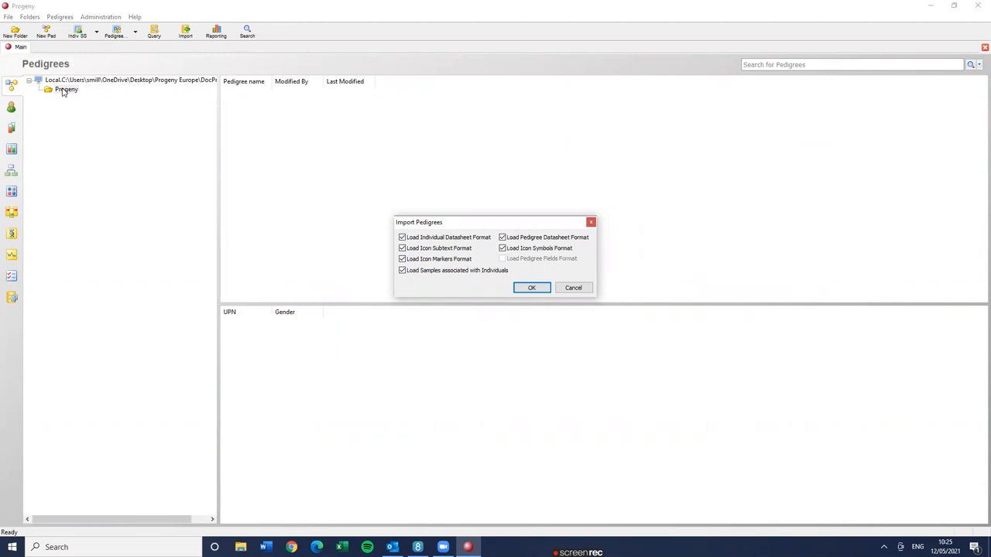
{"action": "mouse_move", "coordinate": [384, 223]}
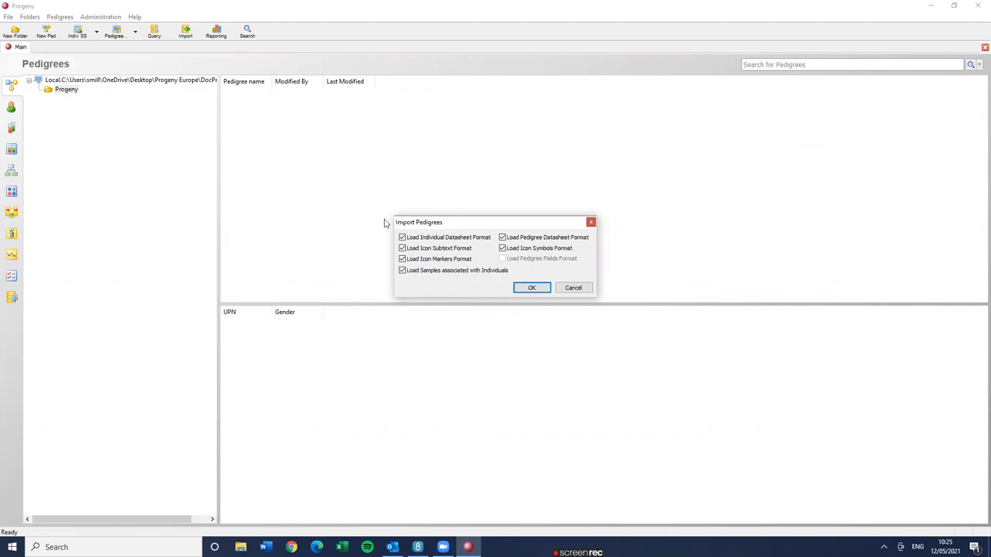
{"action": "mouse_move", "coordinate": [67, 102]}
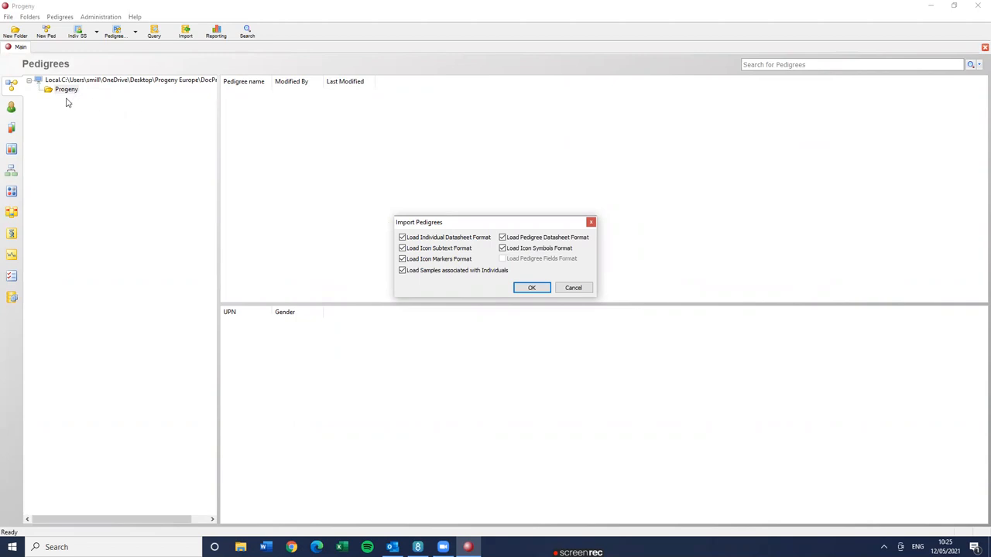
{"action": "mouse_move", "coordinate": [531, 286]}
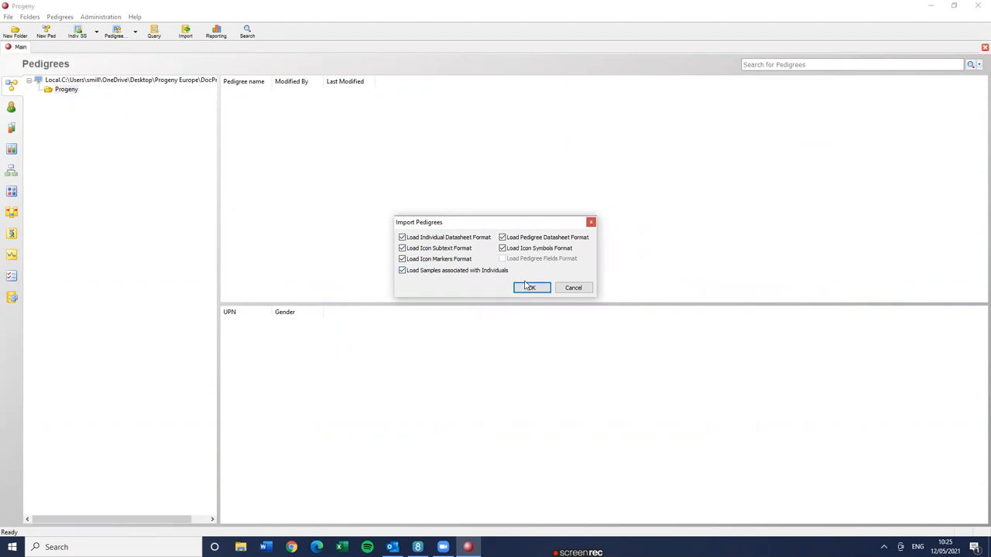
- Accept all the checked Load format options for the import
{"action": "left_click", "coordinate": [531, 286]}
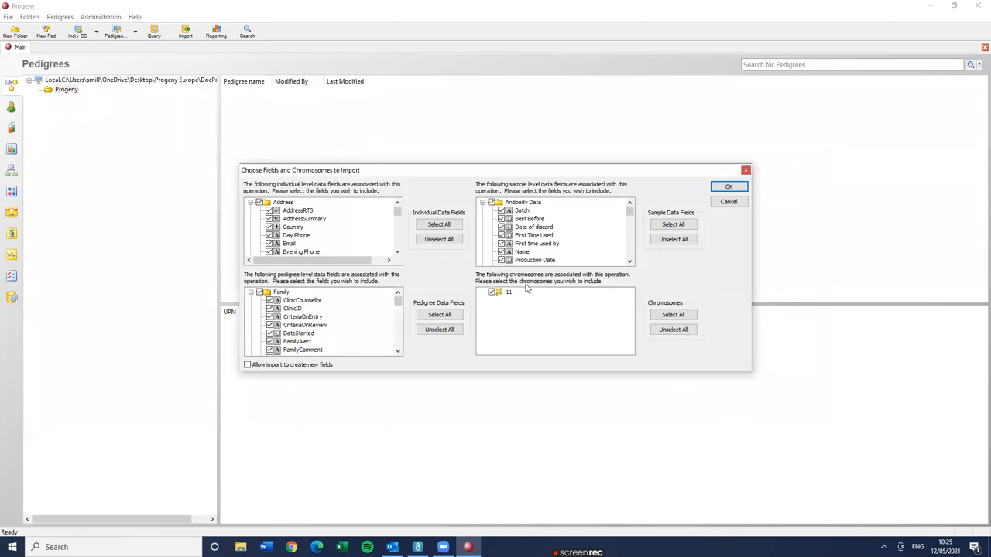
{"action": "mouse_move", "coordinate": [375, 229]}
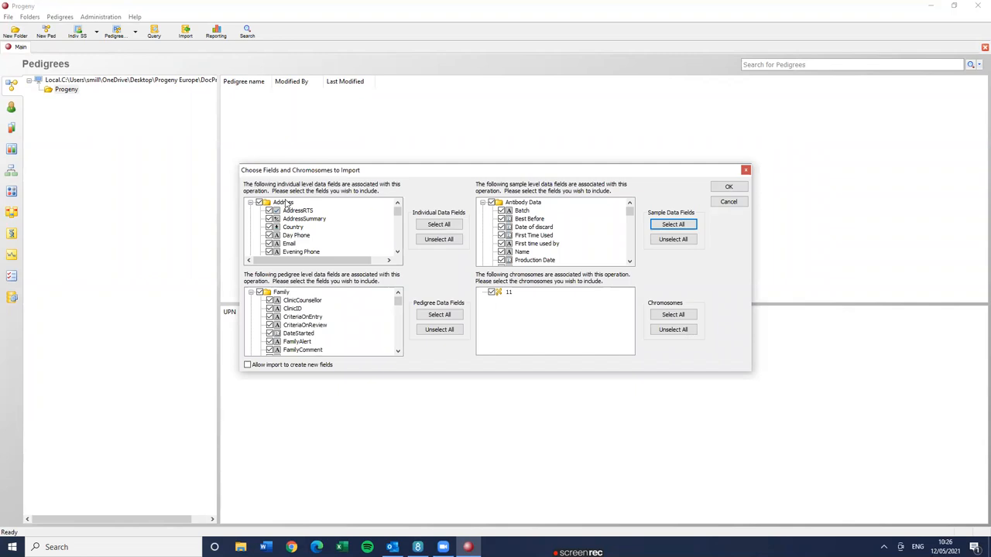
{"action": "mouse_move", "coordinate": [381, 337]}
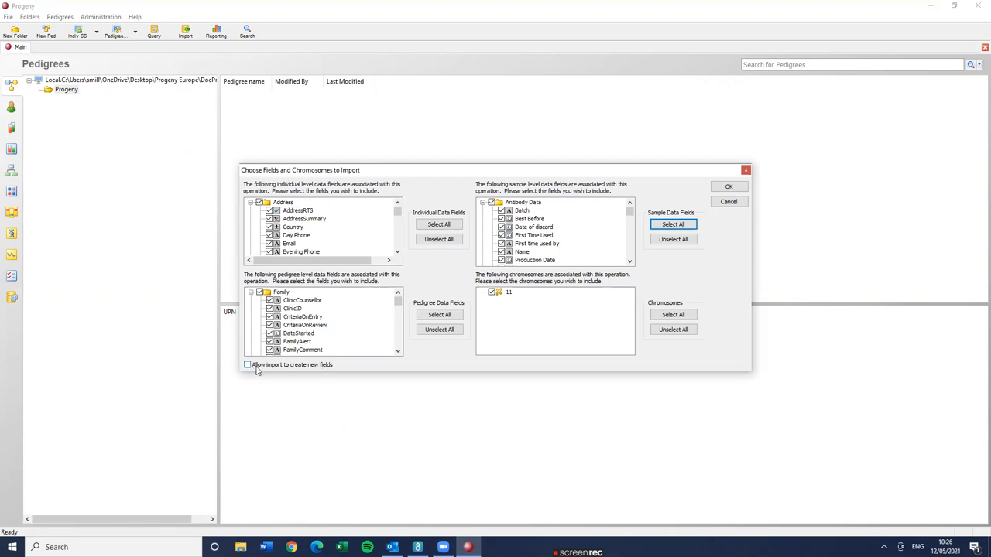
{"action": "mouse_move", "coordinate": [276, 369]}
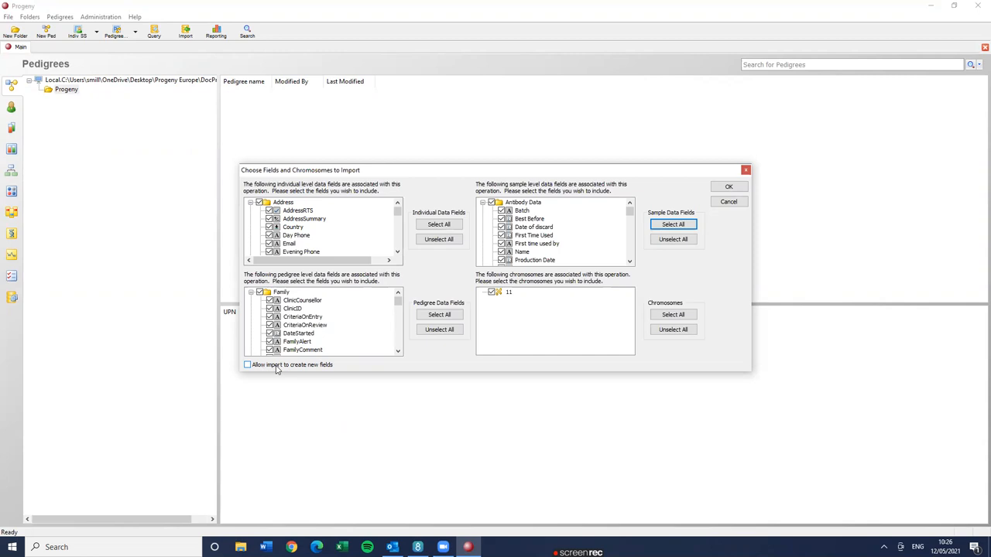
{"action": "mouse_move", "coordinate": [258, 370]}
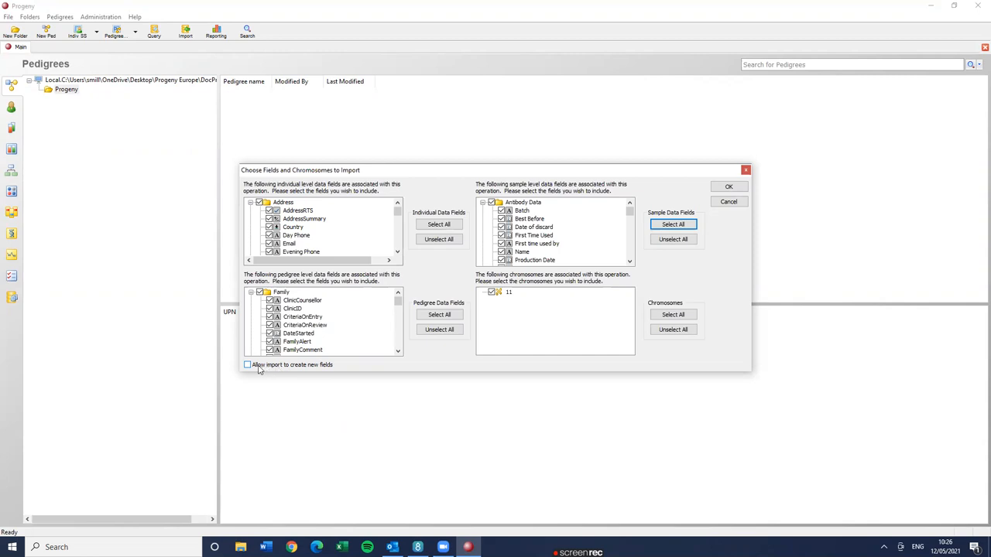
- Allow the import to create new fields and run it, importing 1 pedigree and 34 individuals
{"action": "left_click", "coordinate": [250, 366]}
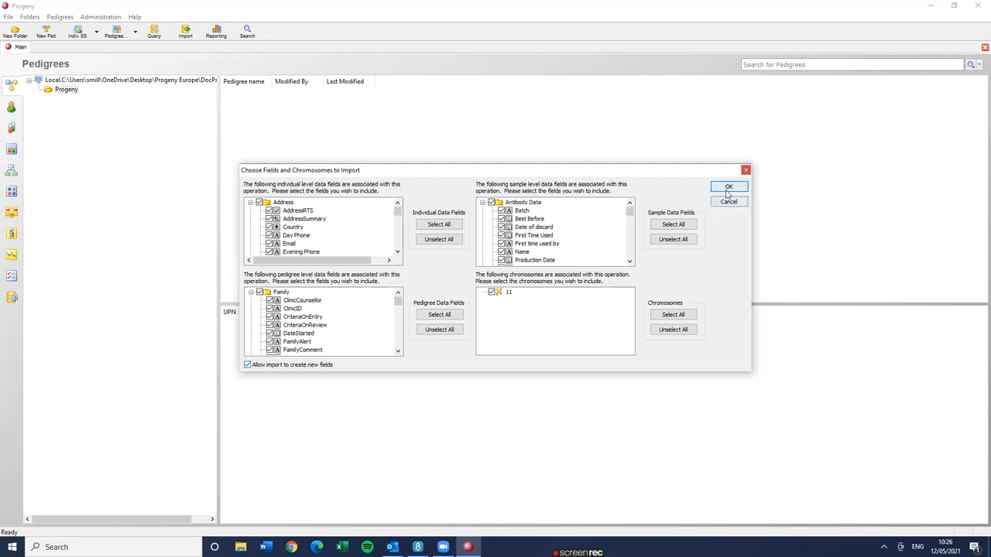
{"action": "left_click", "coordinate": [727, 185]}
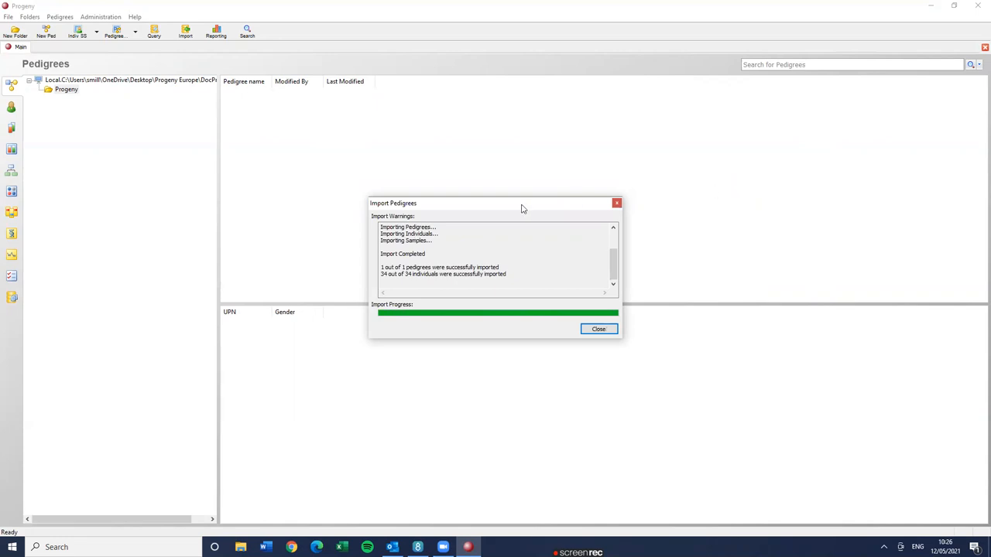
- Close the import report and switch to the Fields view of the database
{"action": "left_click", "coordinate": [598, 328]}
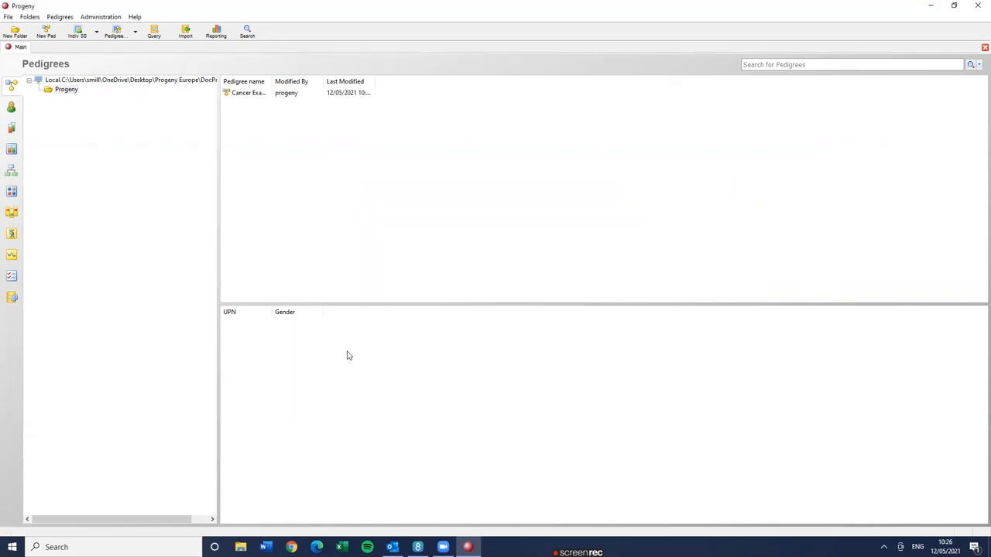
{"action": "left_click", "coordinate": [68, 96]}
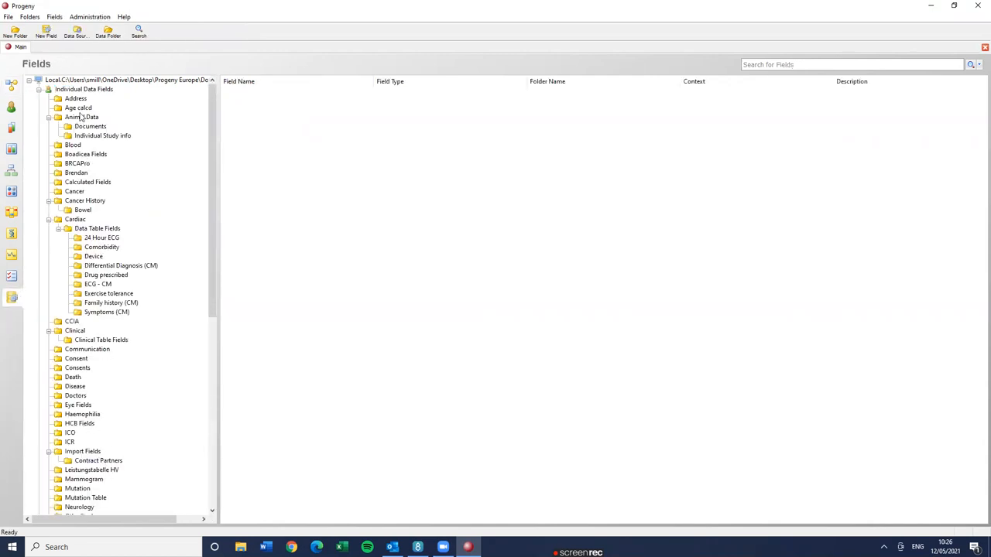
- Go back to the Pedigrees list and open the Cancer Example pedigree drawing
{"action": "left_click", "coordinate": [74, 99]}
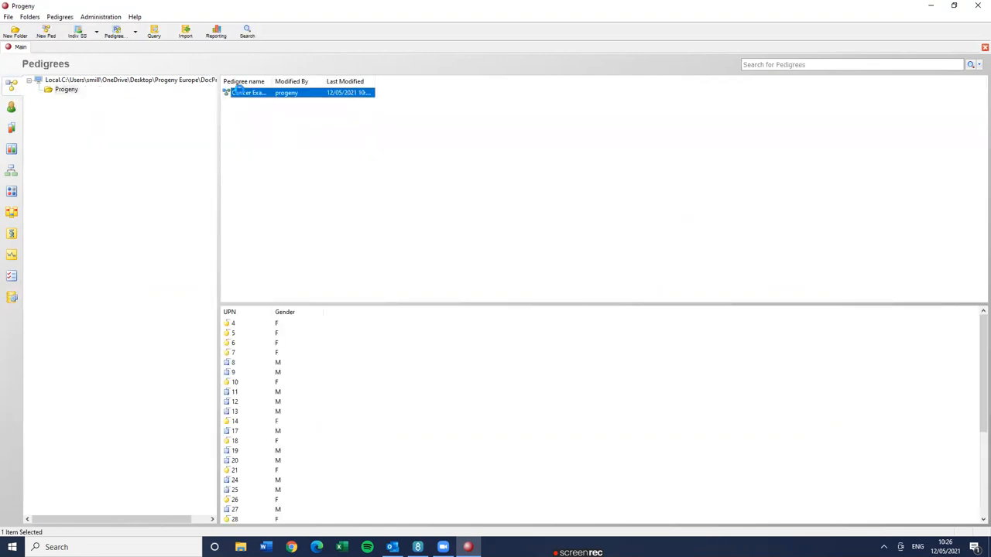
{"action": "double_click", "coordinate": [255, 96]}
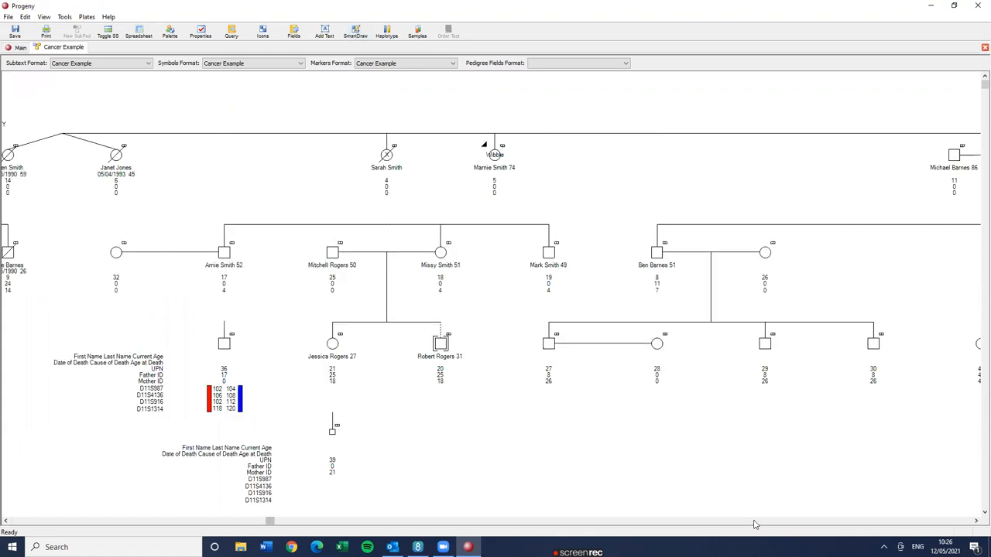
- Select the 74-year-old woman in the pedigree and bring up her datasheet
{"action": "scroll", "scroll_direction": "right", "scroll_amount": 3}
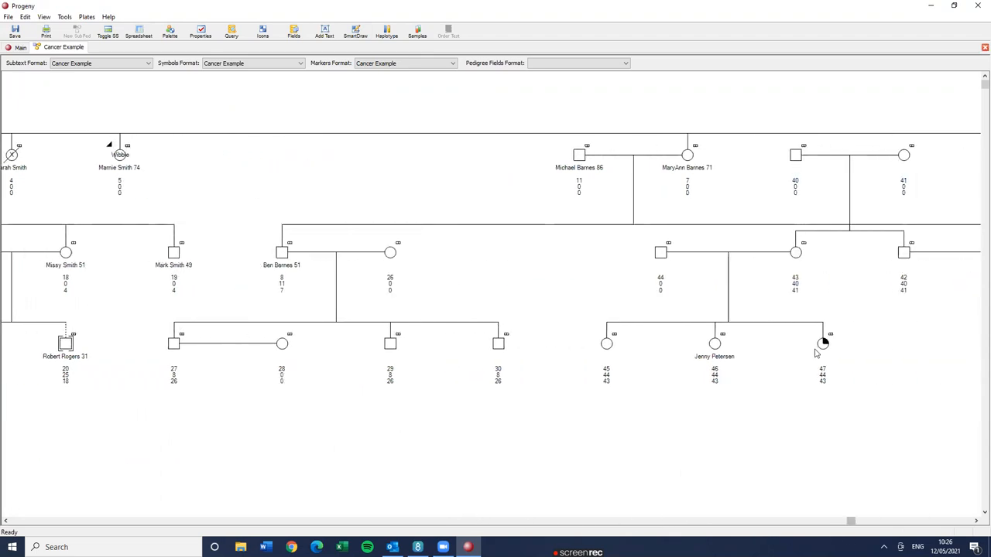
{"action": "mouse_move", "coordinate": [235, 96]}
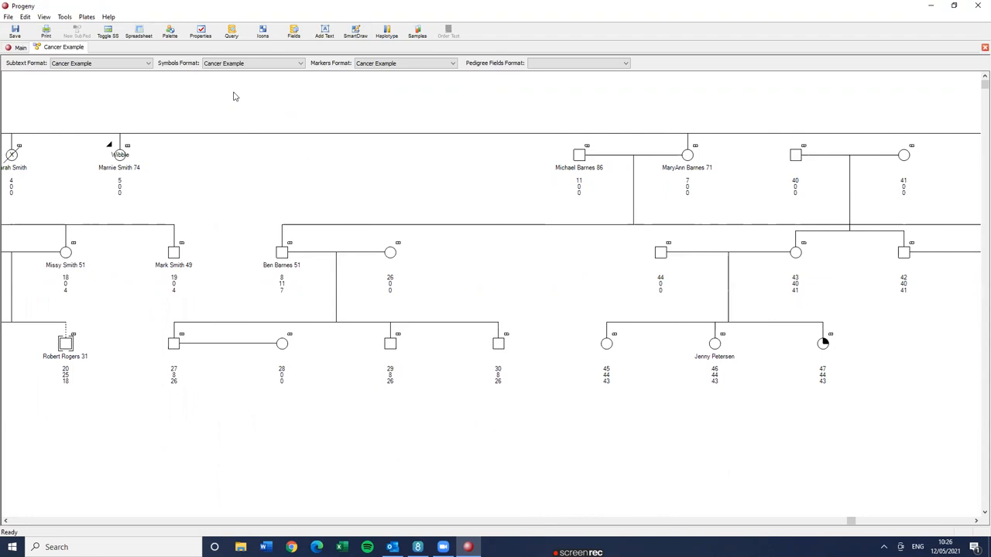
{"action": "left_click", "coordinate": [120, 155]}
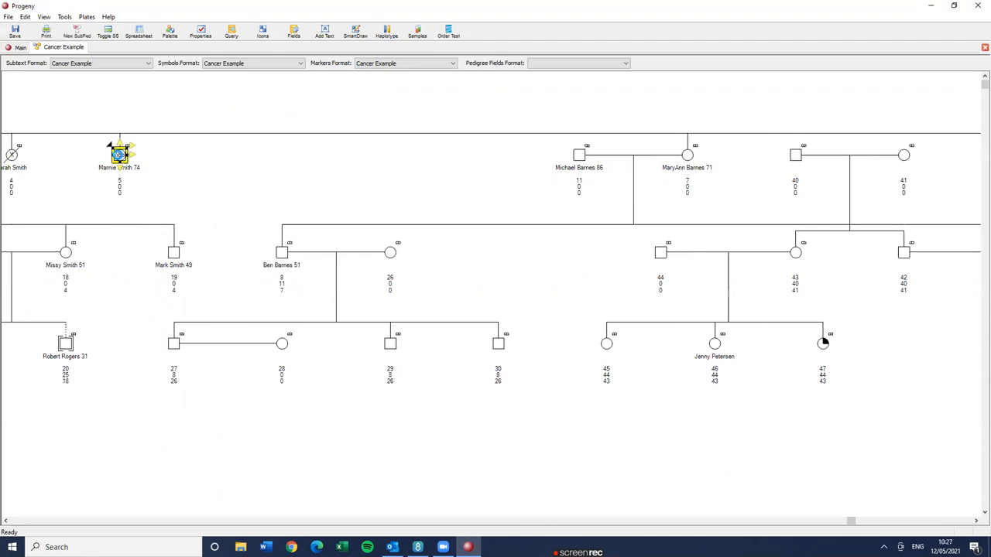
{"action": "double_click", "coordinate": [133, 152]}
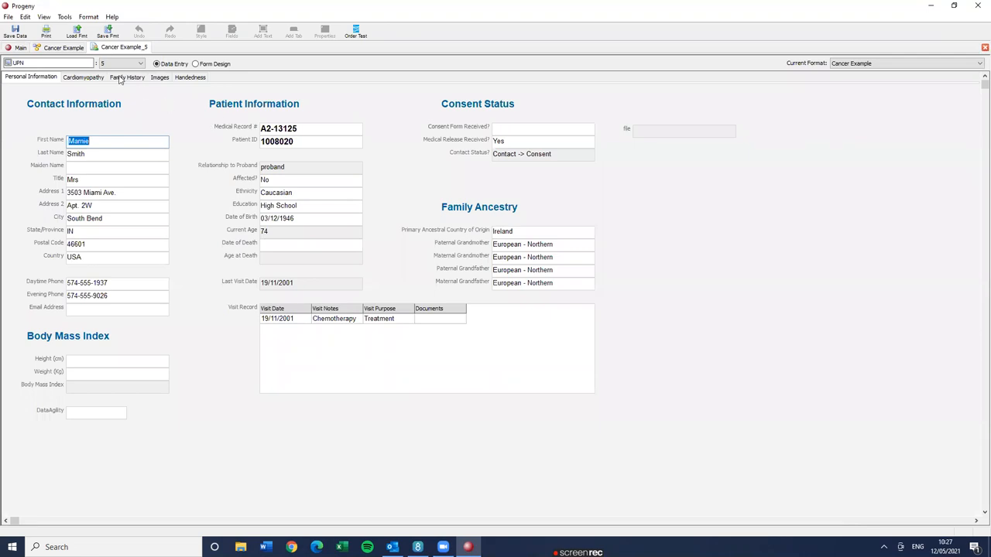
{"action": "left_click", "coordinate": [84, 77]}
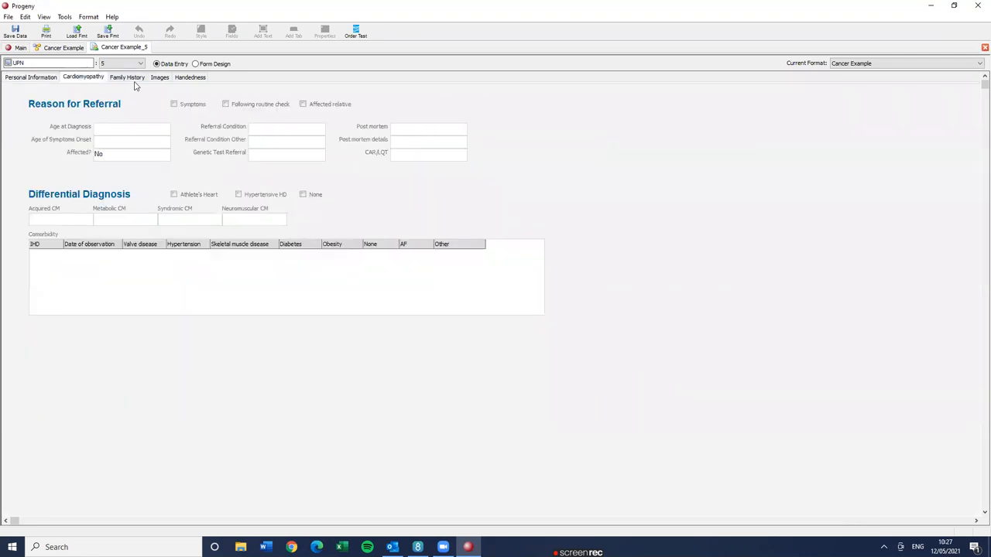
{"action": "left_click", "coordinate": [130, 77]}
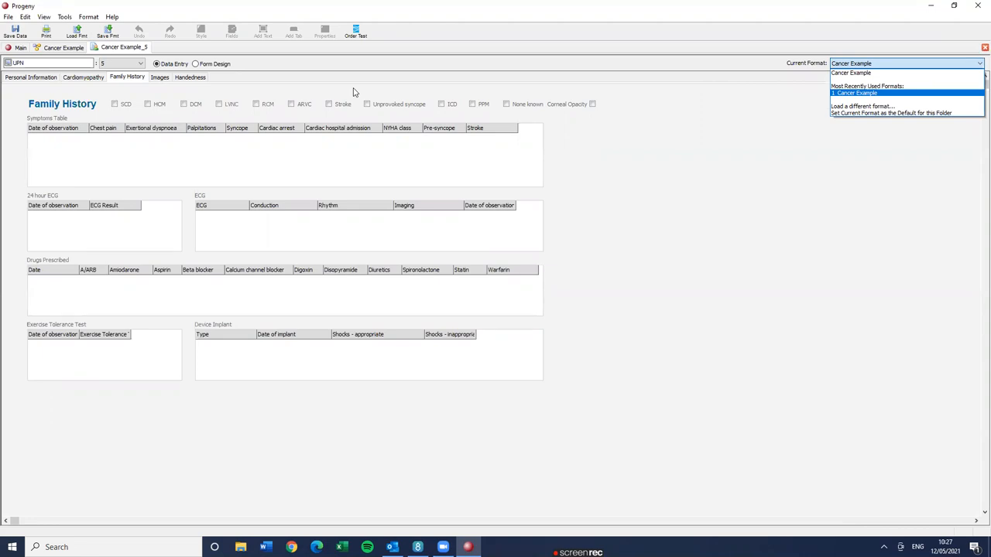
{"action": "mouse_move", "coordinate": [337, 93]}
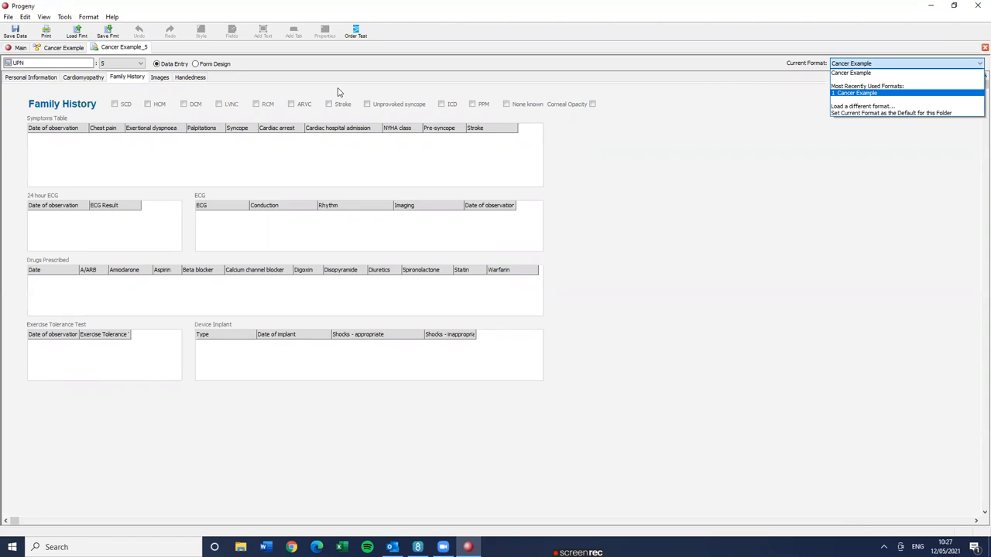